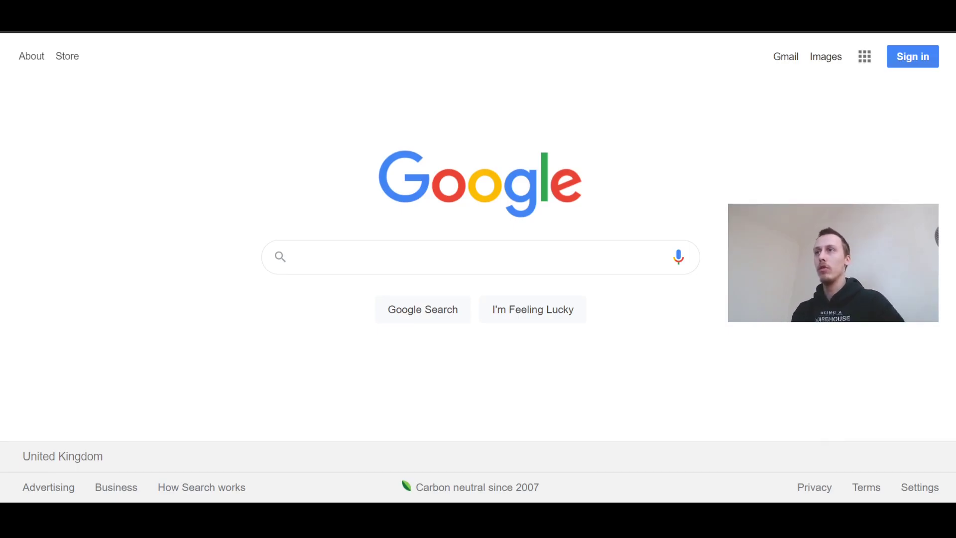
Step: Search Google for 'rufus software' via the matching search suggestion
click(428, 256)
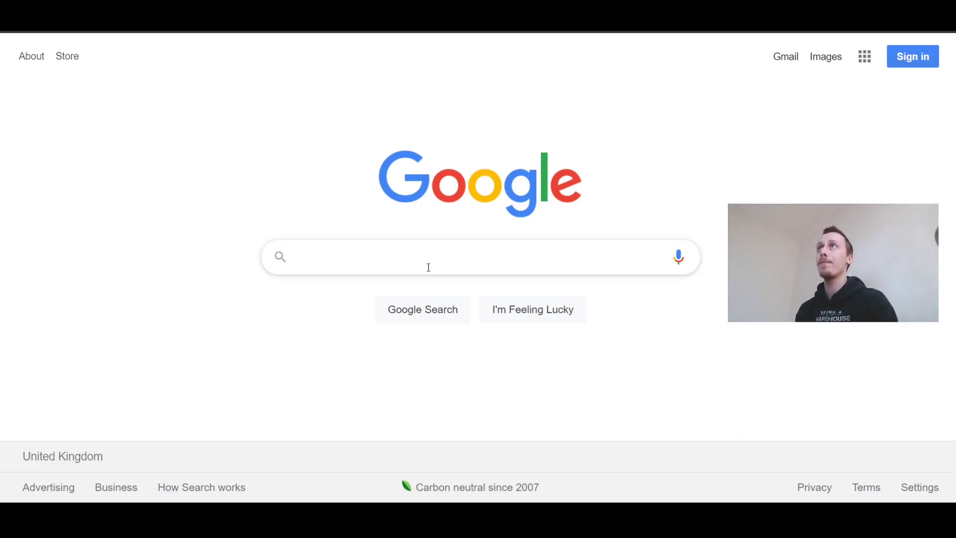
text(rufu)
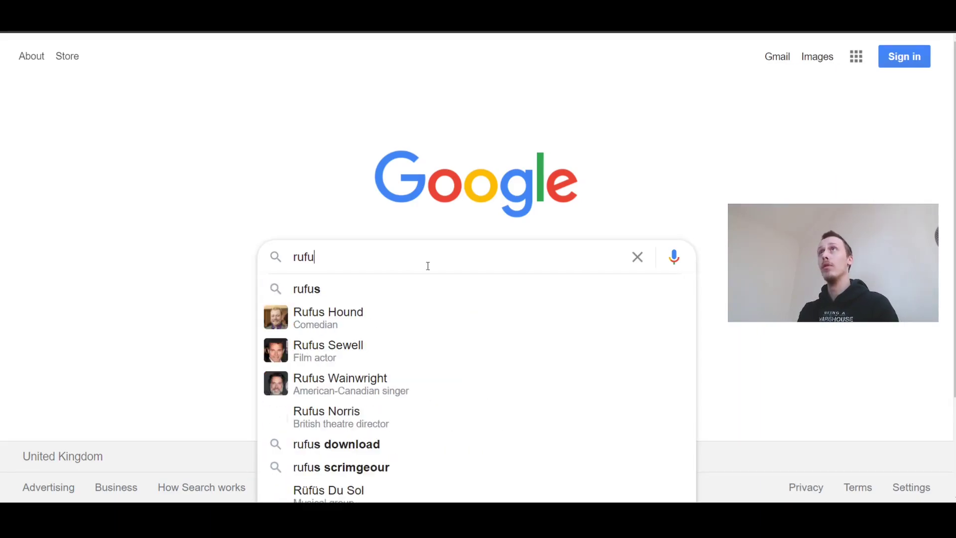
text(s)
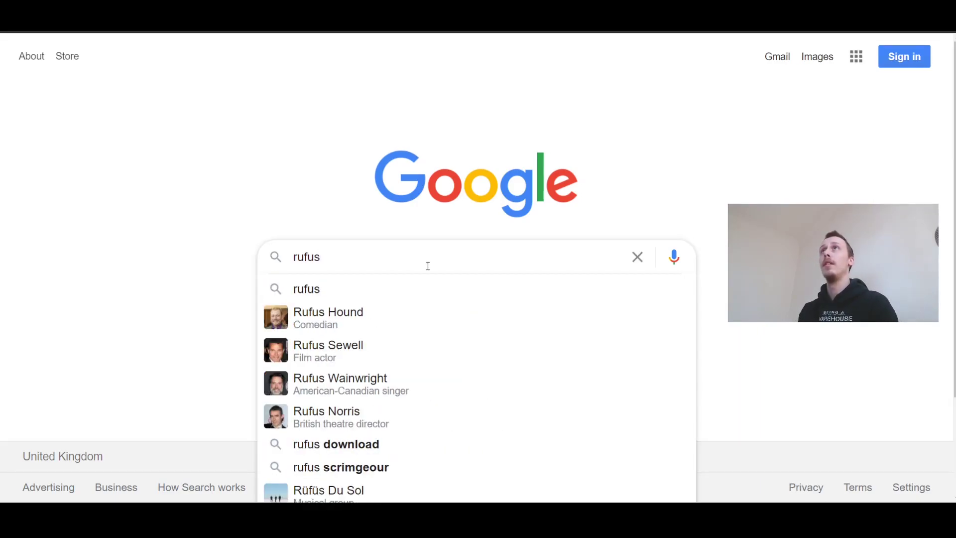
text(softw)
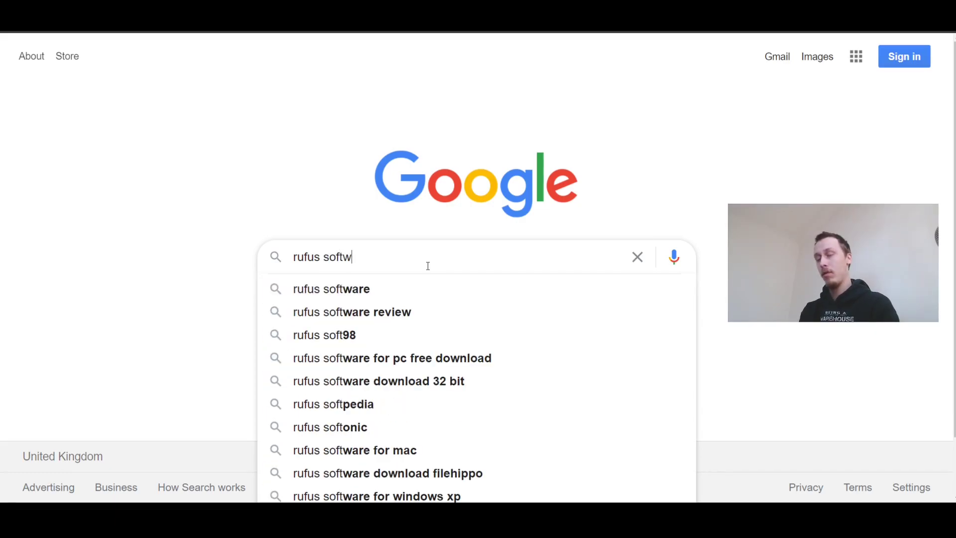
click(331, 289)
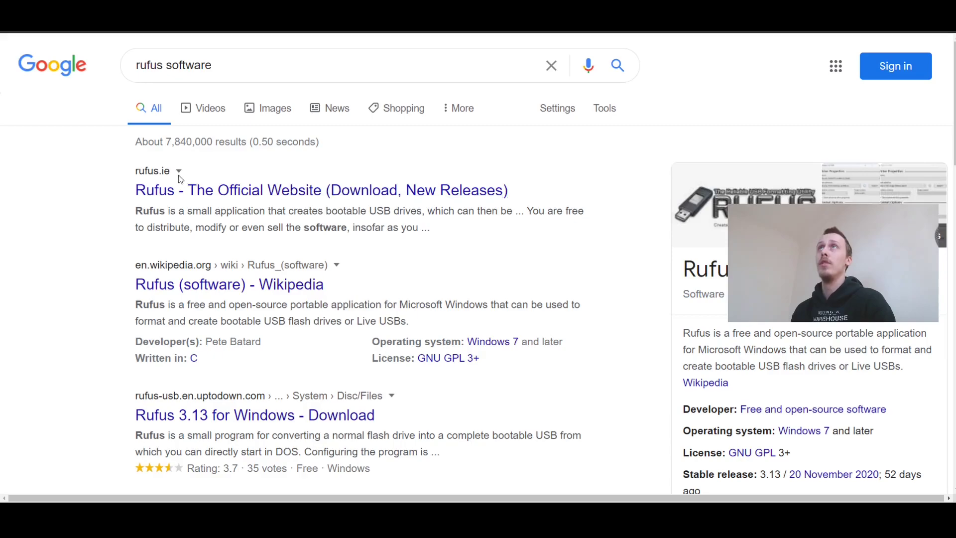
mouse_move(260, 190)
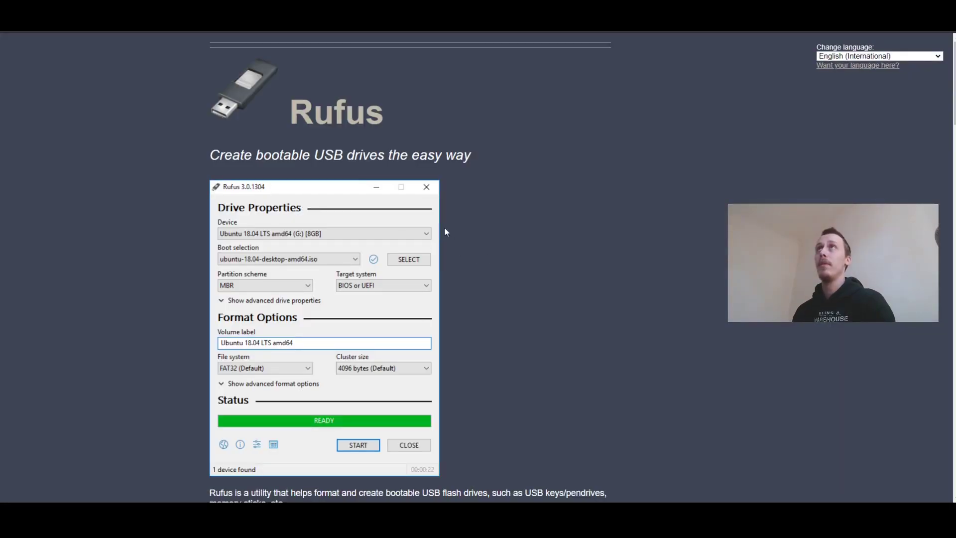
Step: Download rufus-3.13.exe from the site's Download section and launch it from the download bar
scroll(down, 3)
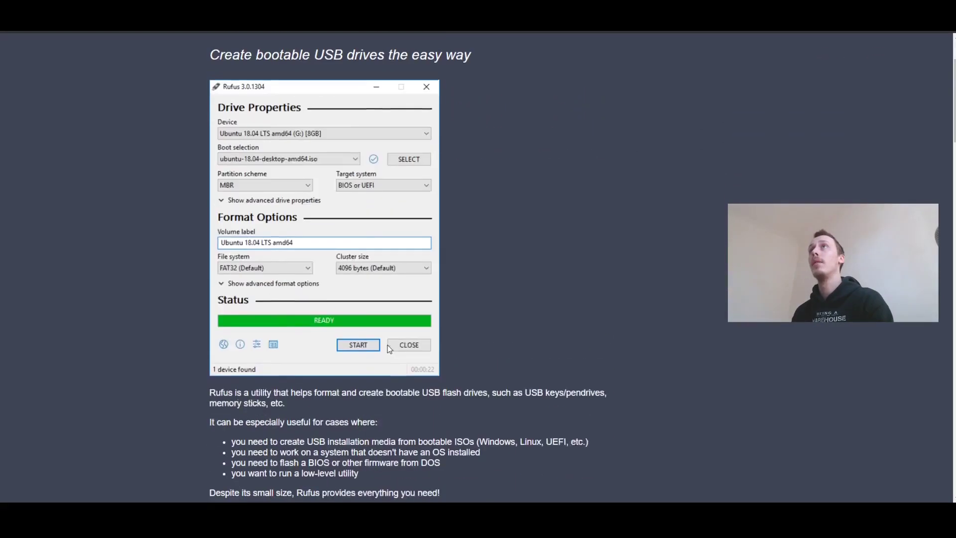
scroll(down, 3)
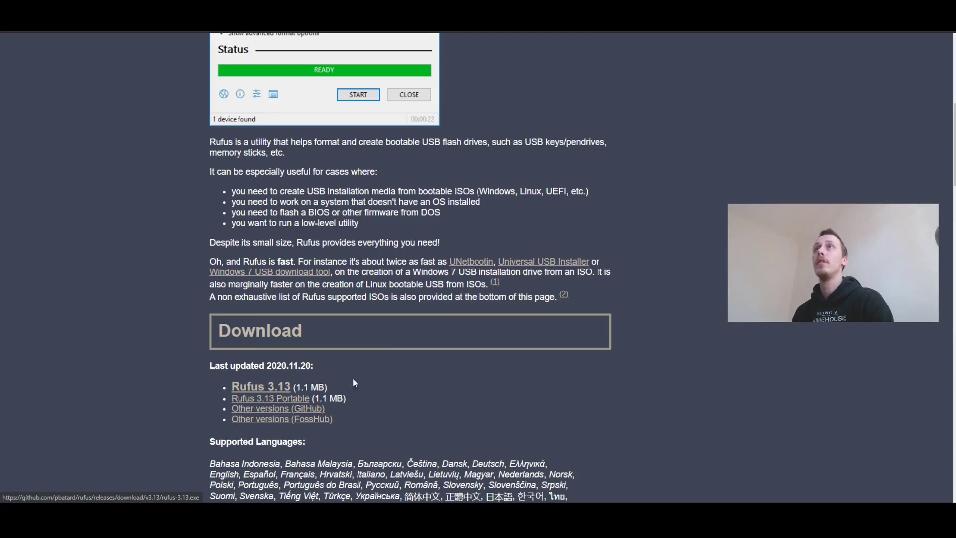
click(260, 386)
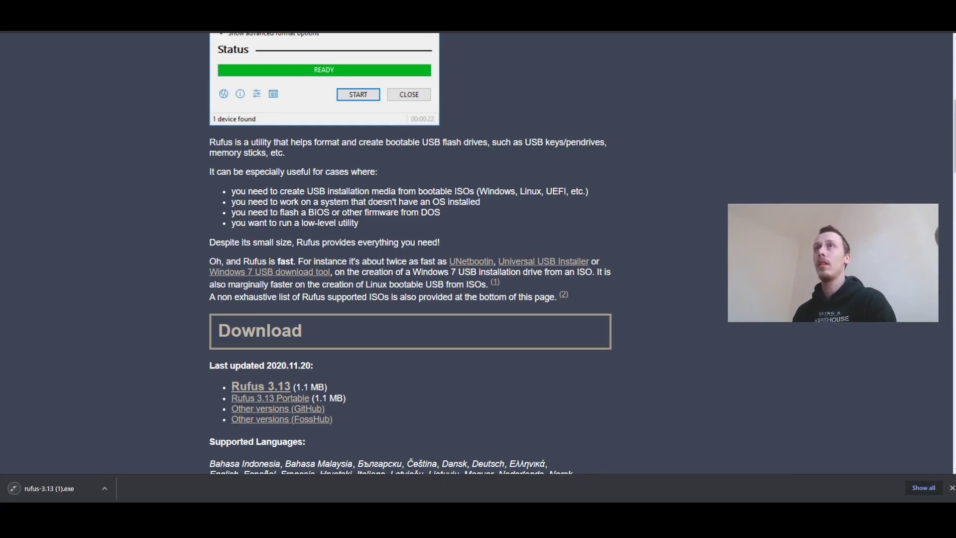
click(59, 488)
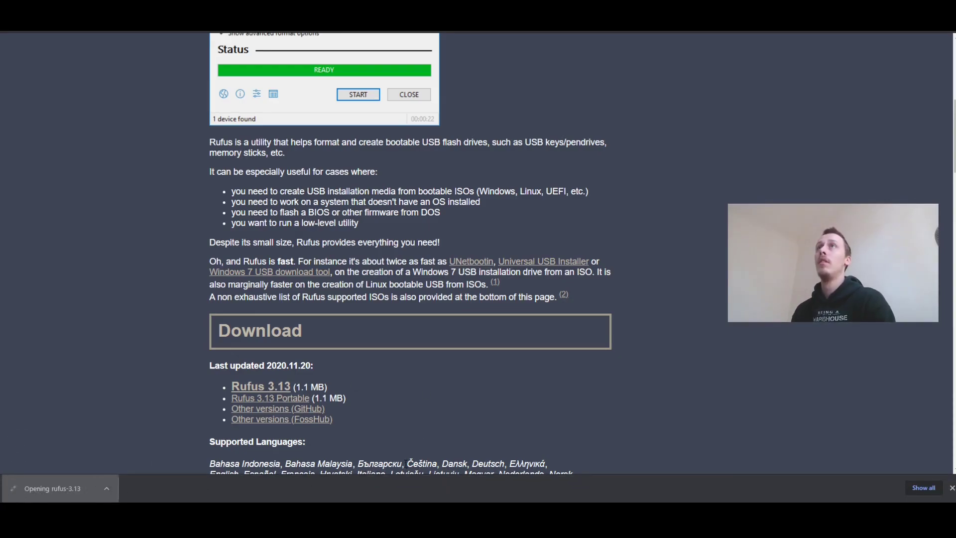